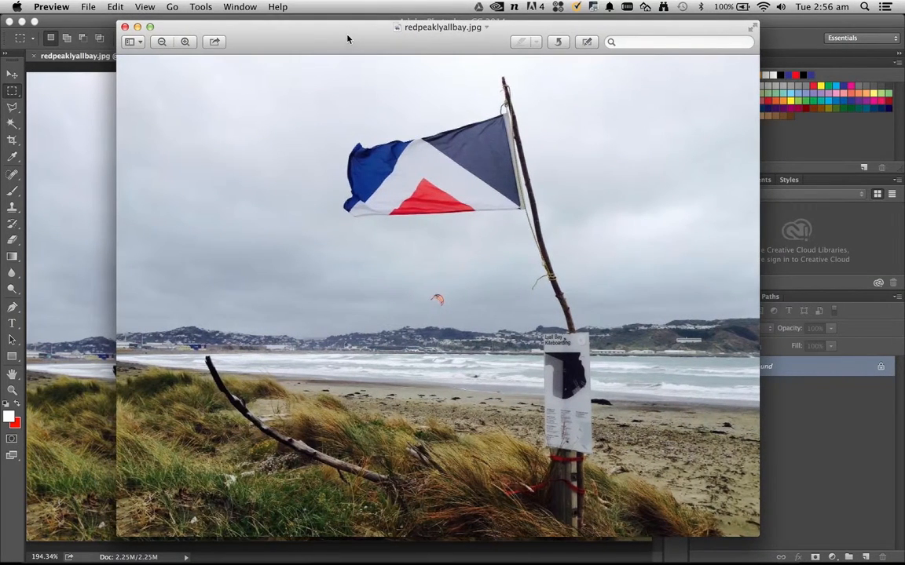
Start printing the beach flag photo from Preview with wel-followme1.massey.ac.nz as the printer.
left_click(97, 6)
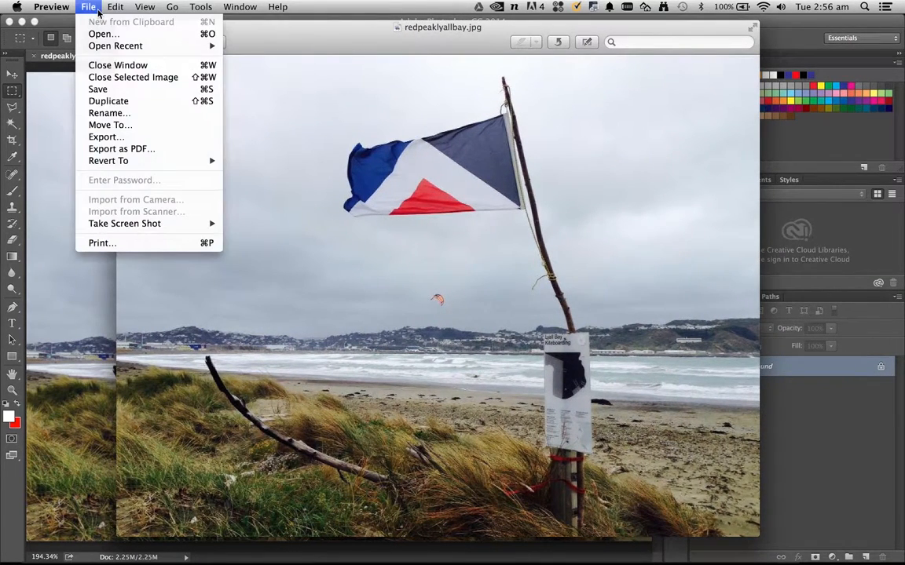
left_click(100, 242)
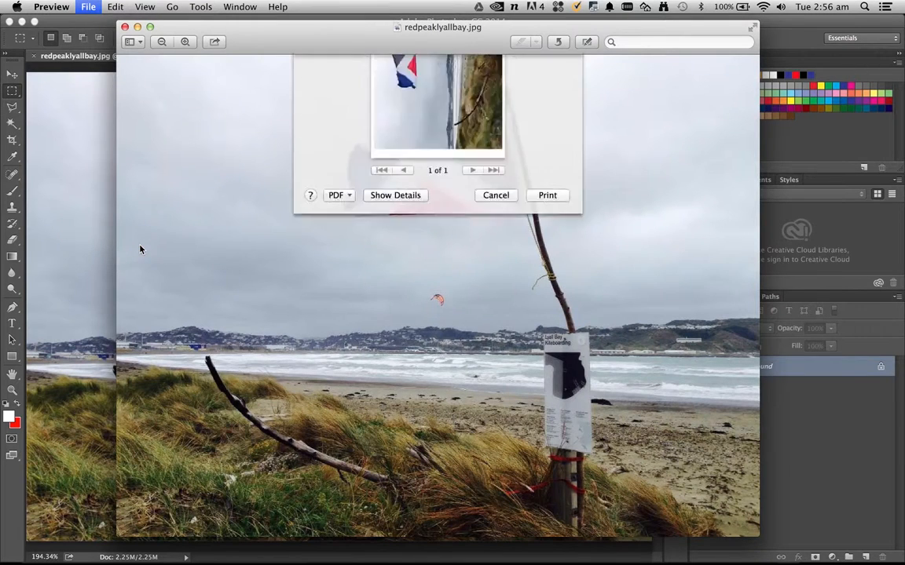
left_click(396, 195)
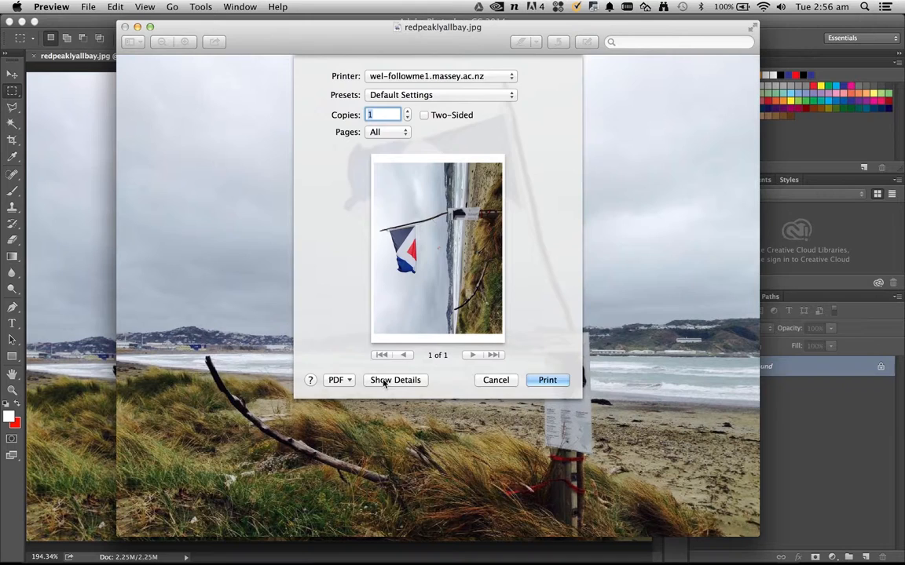
Show the full print details and switch the settings section to Image Options.
left_click(395, 380)
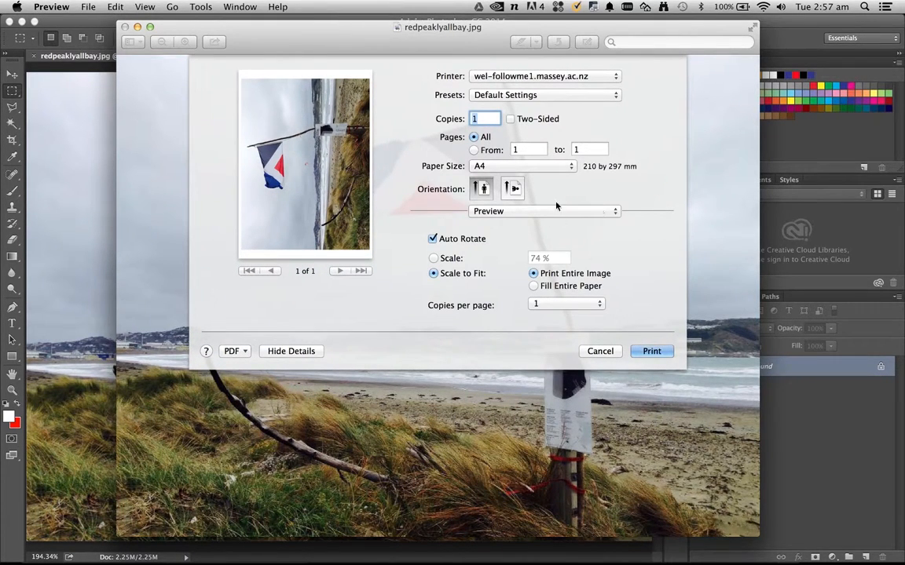
left_click(544, 210)
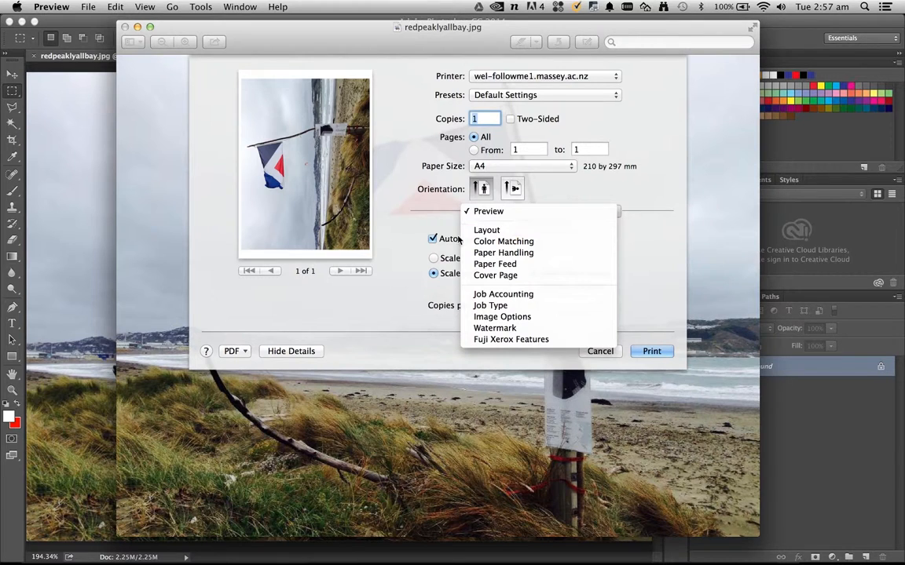
mouse_move(502, 317)
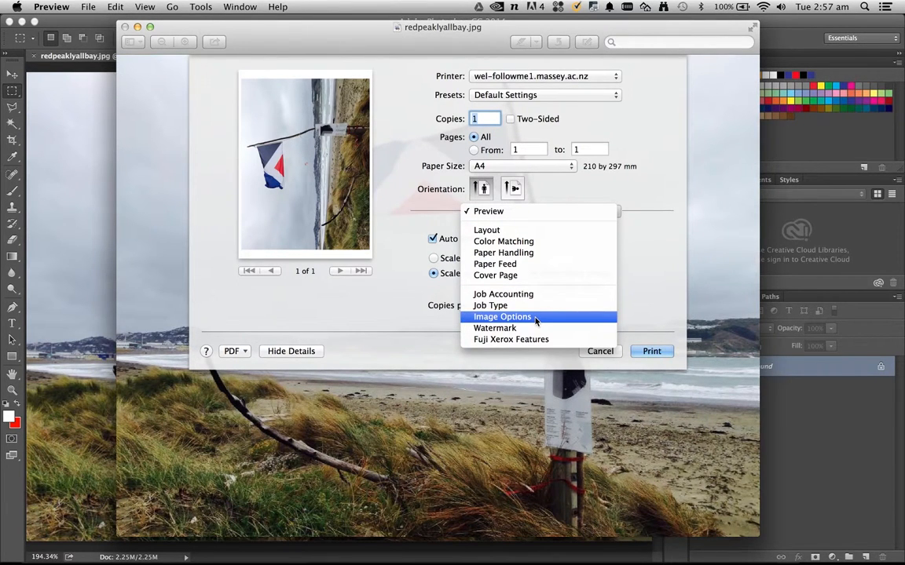
left_click(503, 318)
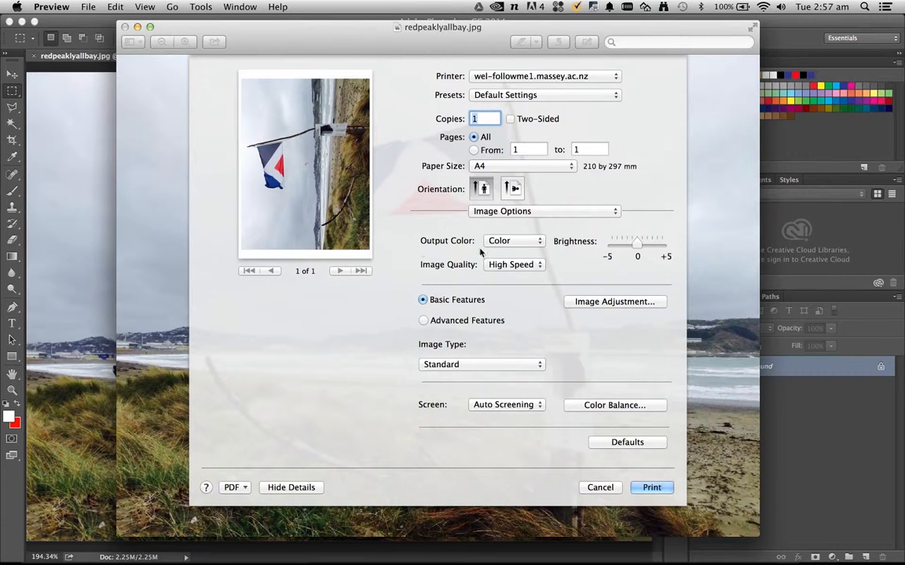
Keep Output Color set to Color and the paper size at A4.
left_click(512, 240)
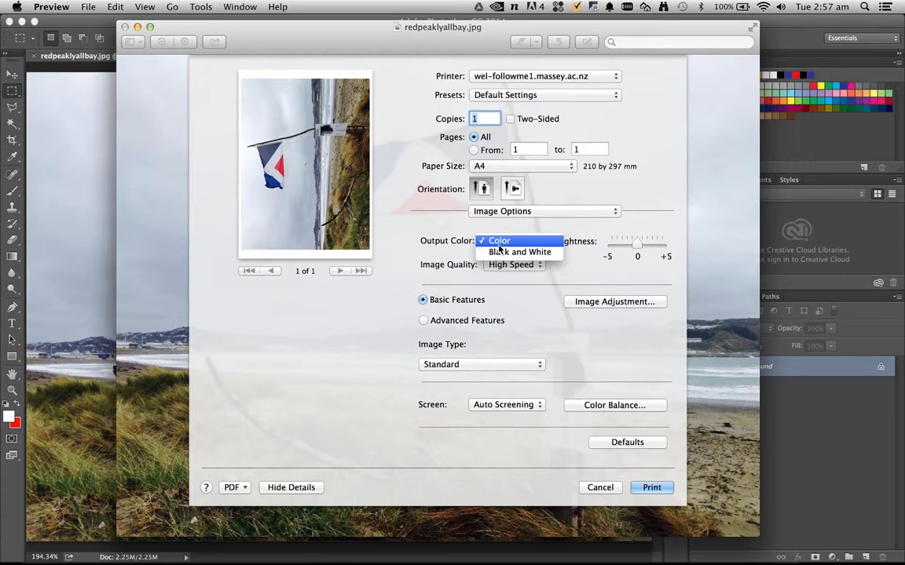
left_click(518, 242)
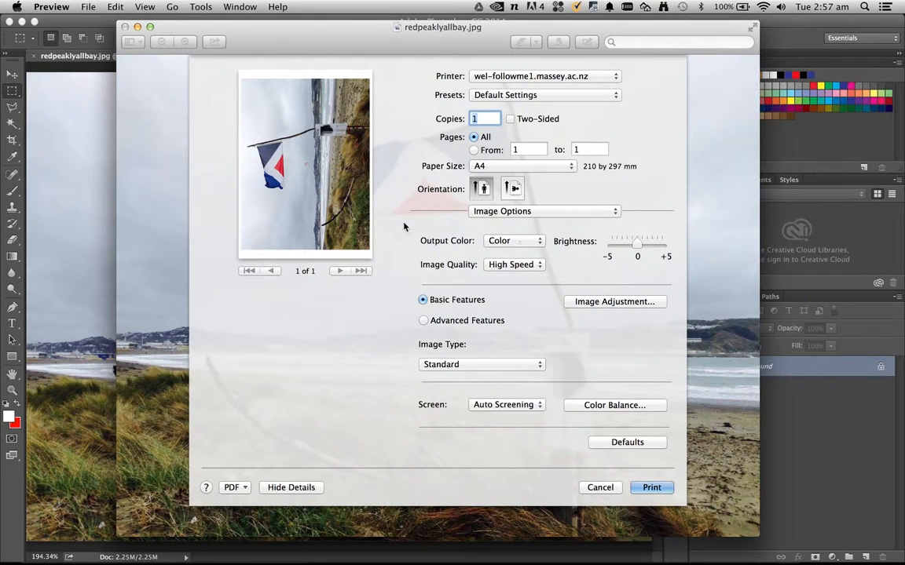
left_click(518, 166)
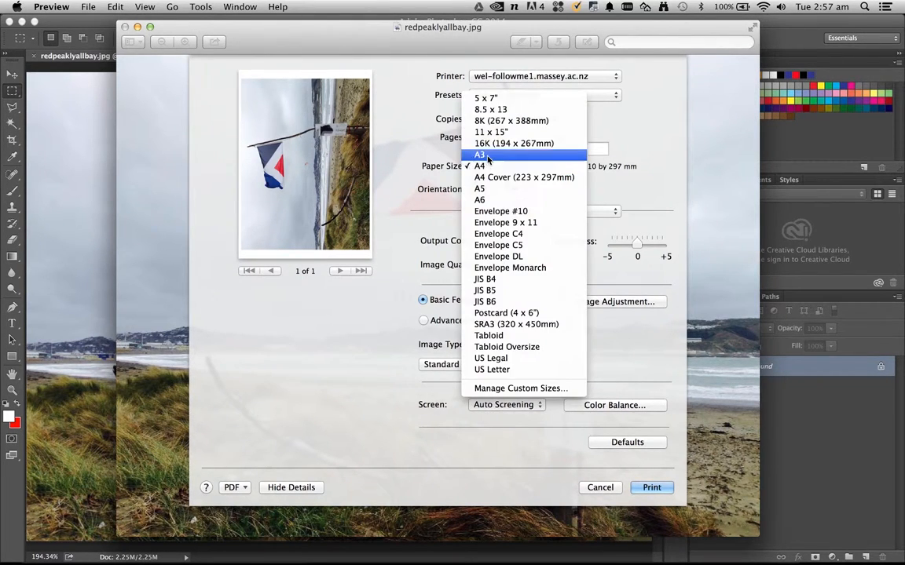
left_click(479, 154)
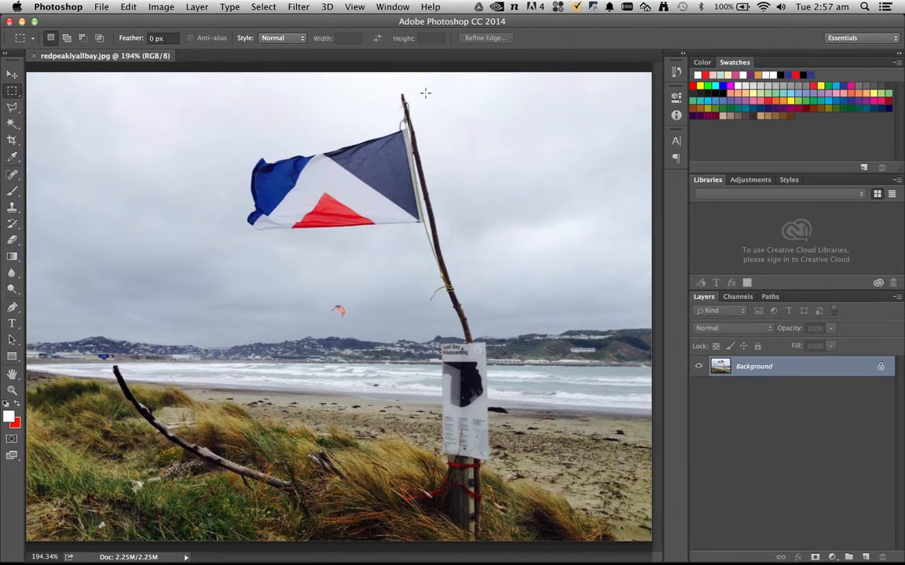
mouse_move(356, 71)
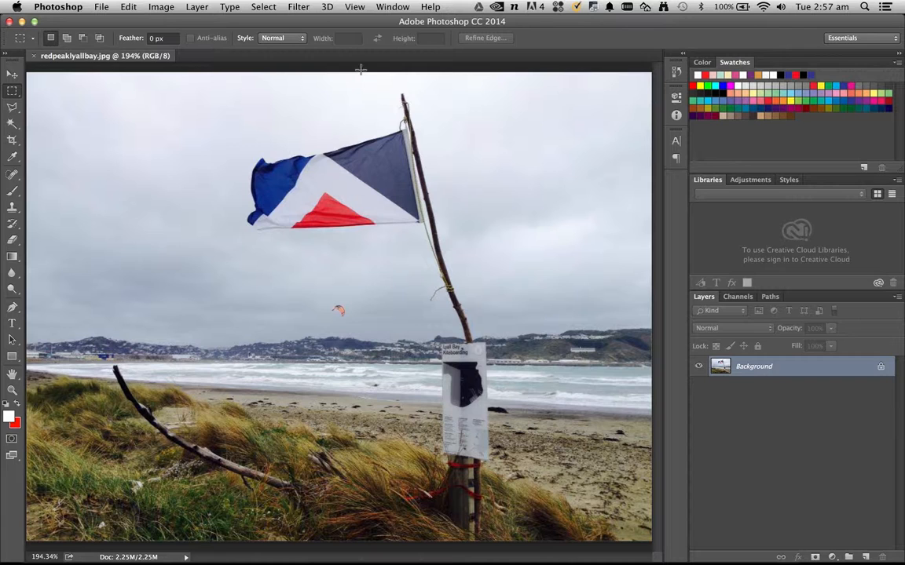
Start printing the beach flag photo from Photoshop via File > Print….
left_click(100, 6)
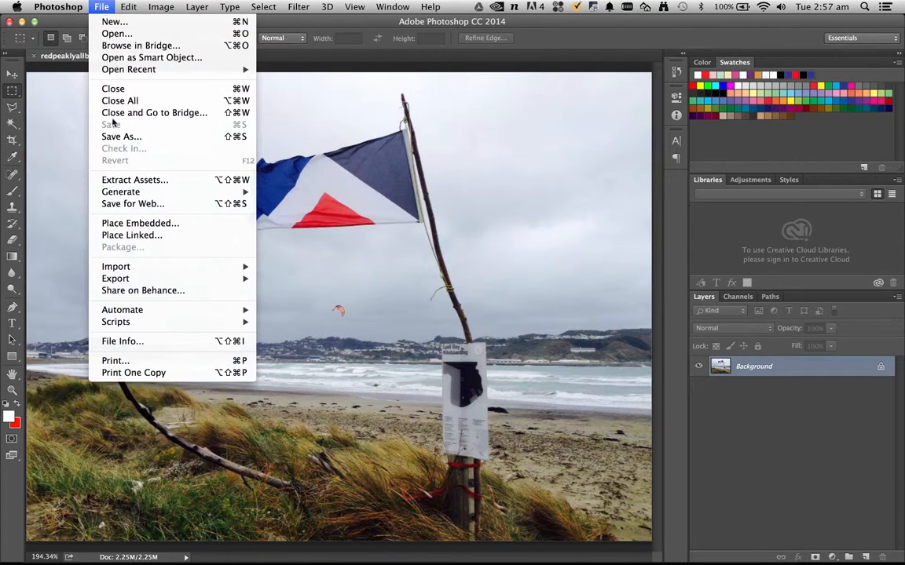
mouse_move(116, 359)
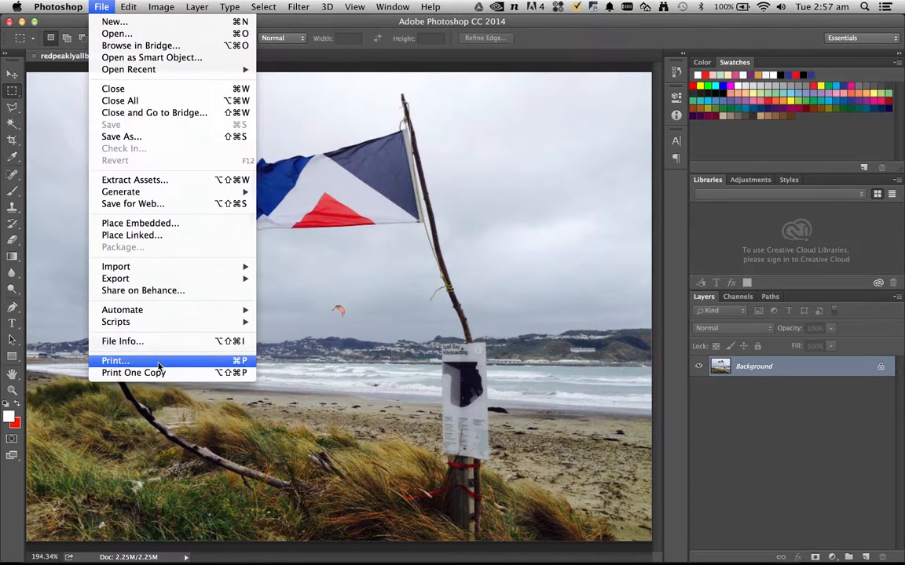
left_click(117, 360)
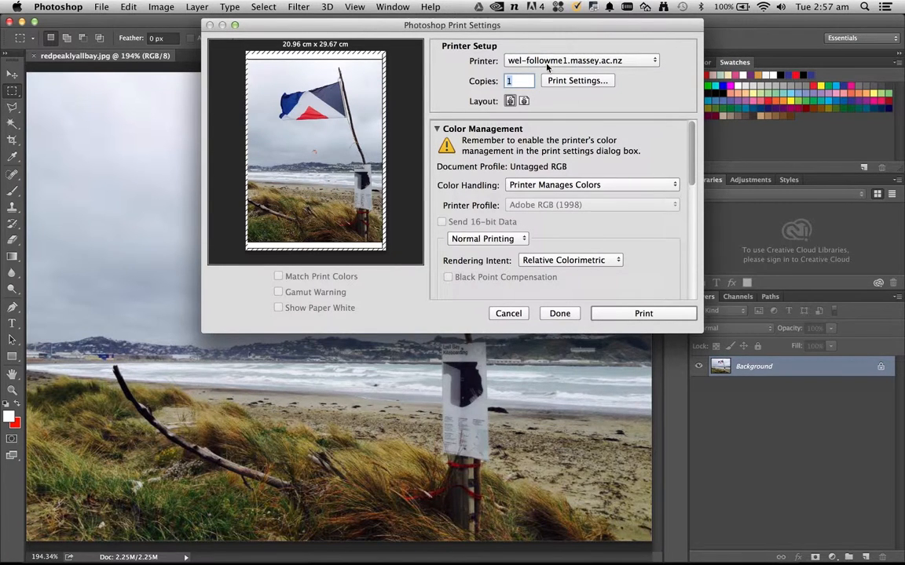
Bring up the Massey follow-me printer's own setup from Print Settings… with full details shown.
left_click(578, 80)
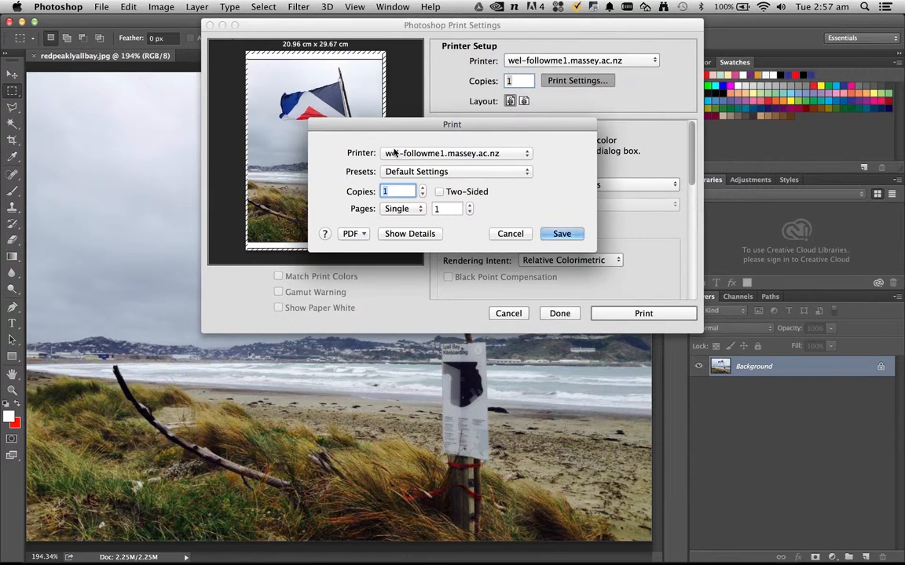
mouse_move(461, 192)
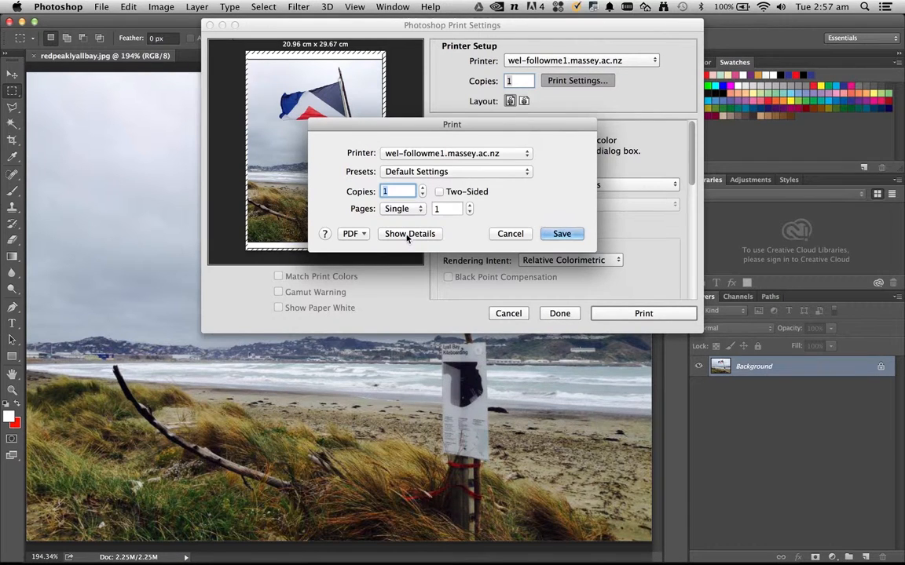
left_click(408, 233)
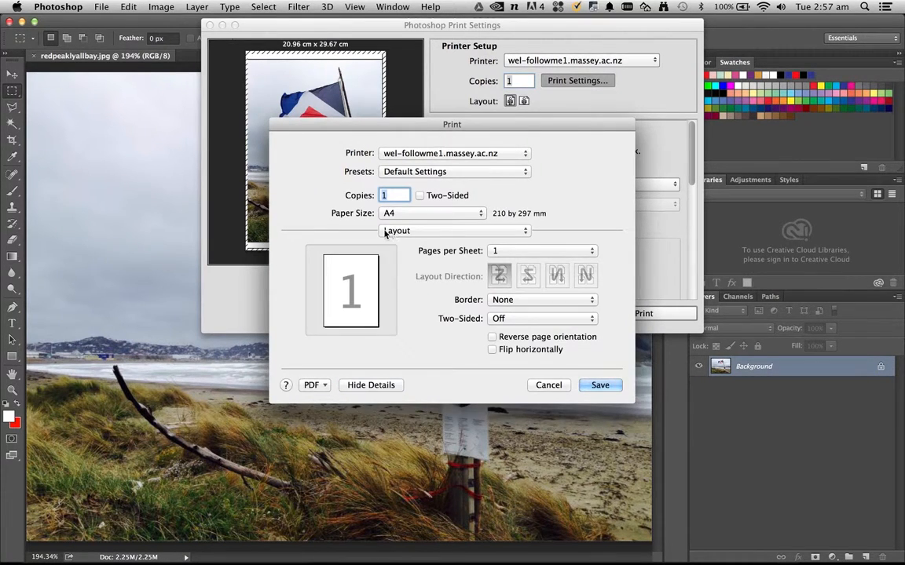
In Image Options keep Output Color at Color, save the settings and accept the ColorSync warning.
left_click(454, 229)
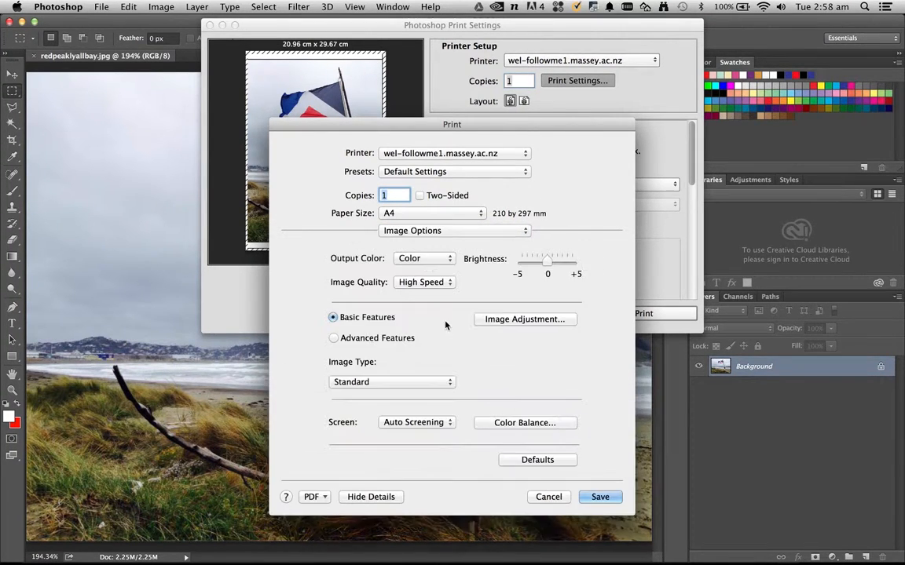
left_click(425, 258)
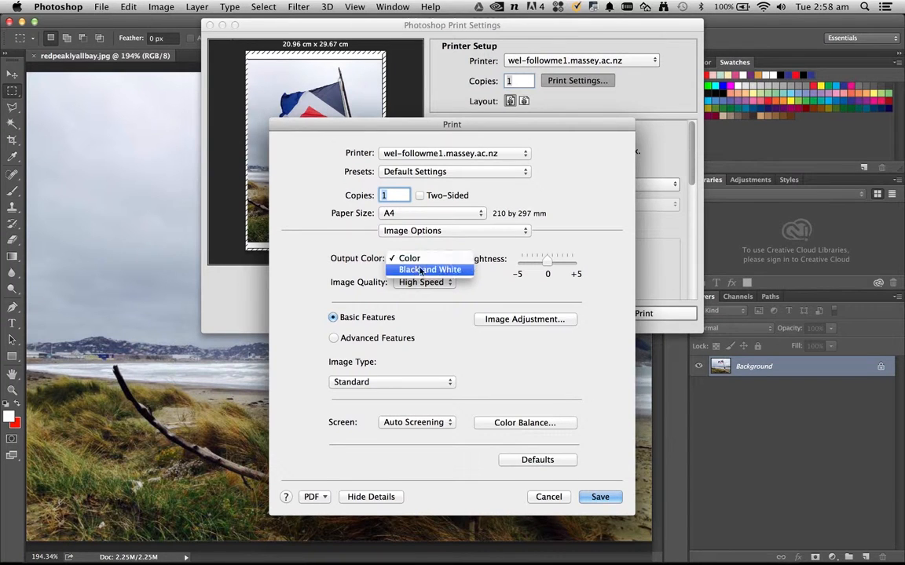
mouse_move(433, 258)
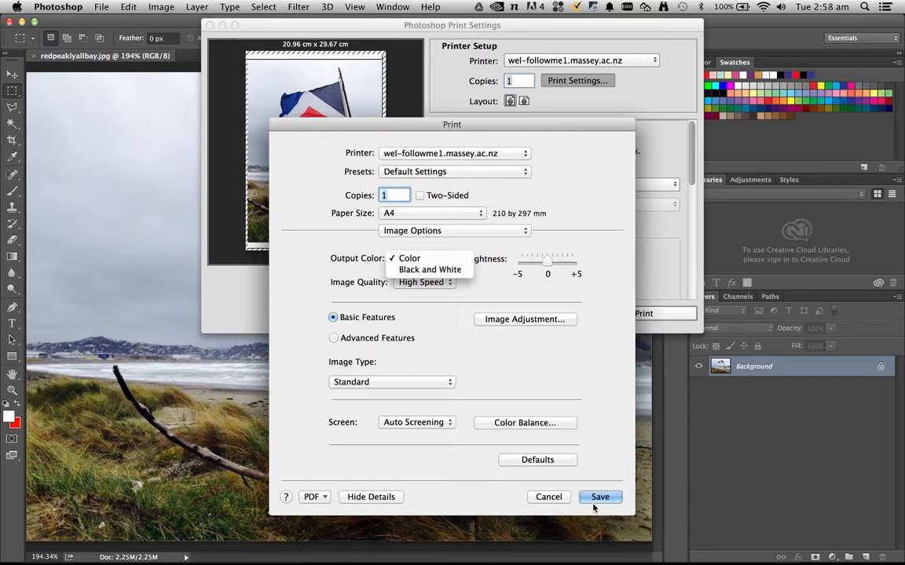
left_click(408, 257)
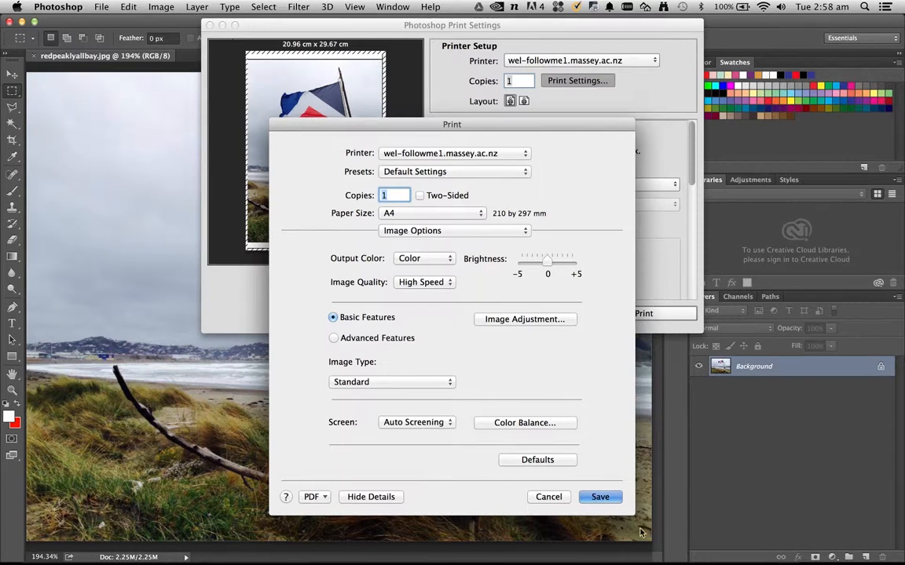
left_click(600, 496)
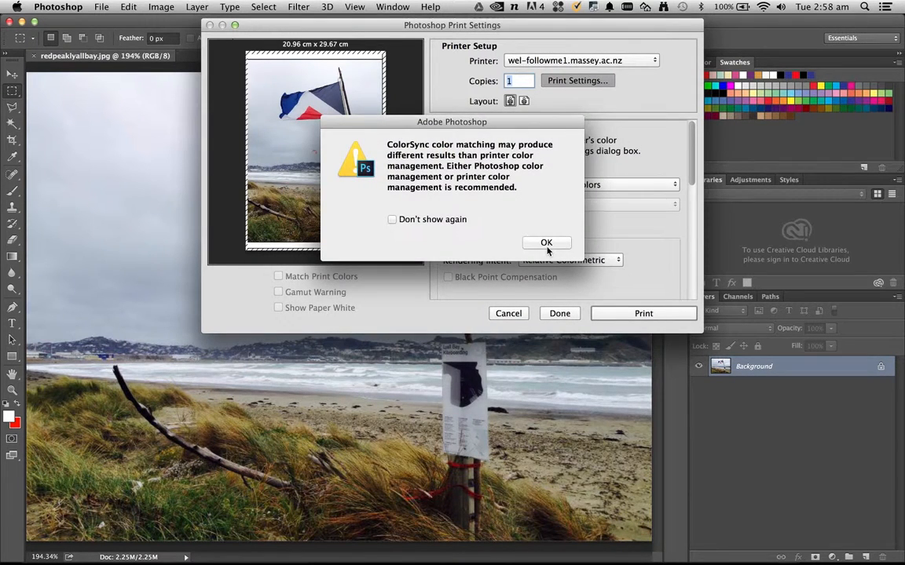
left_click(547, 242)
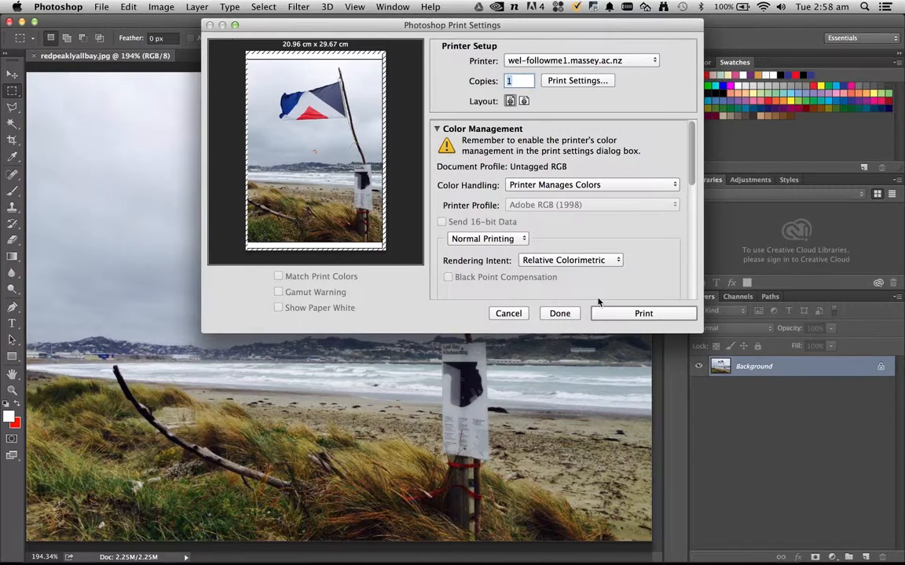
mouse_move(585, 308)
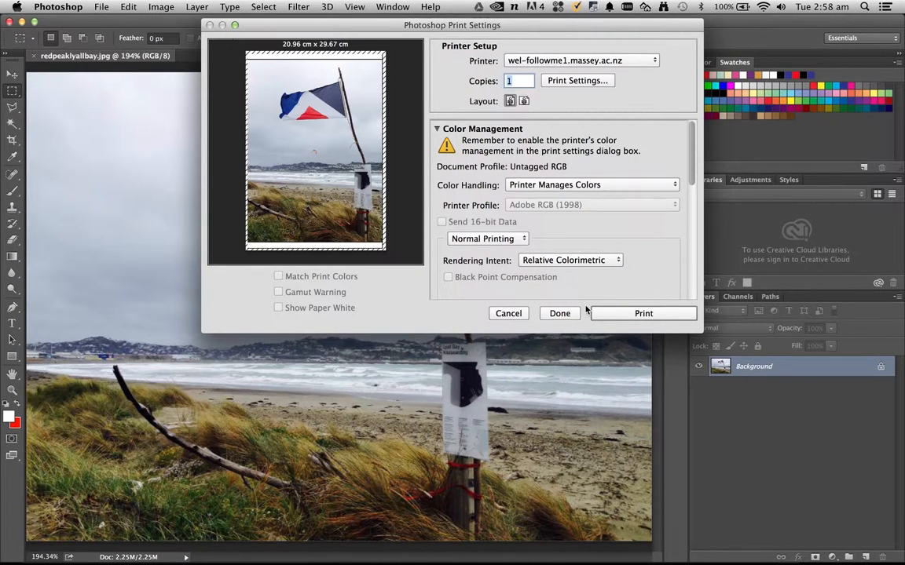